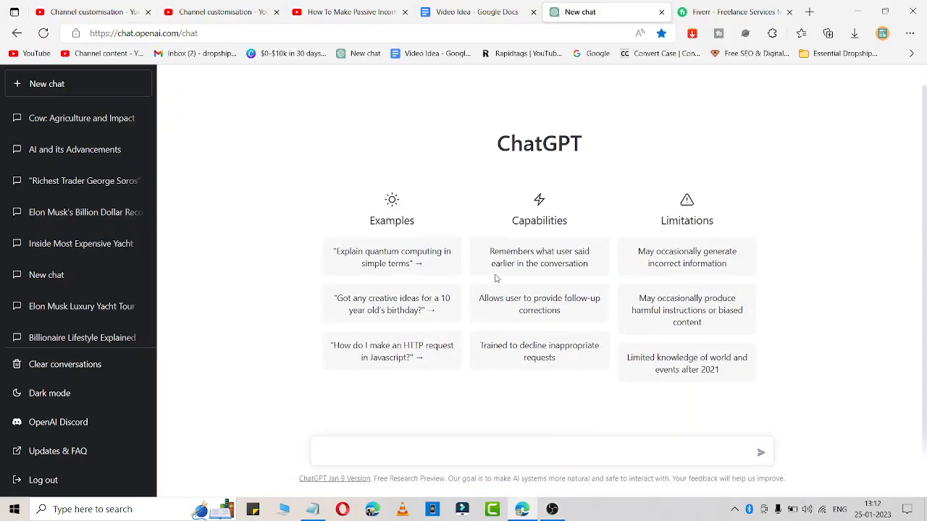
# Switch from the empty ChatGPT chat to the Fiverr homepage tab.
pyautogui.click(739, 11)
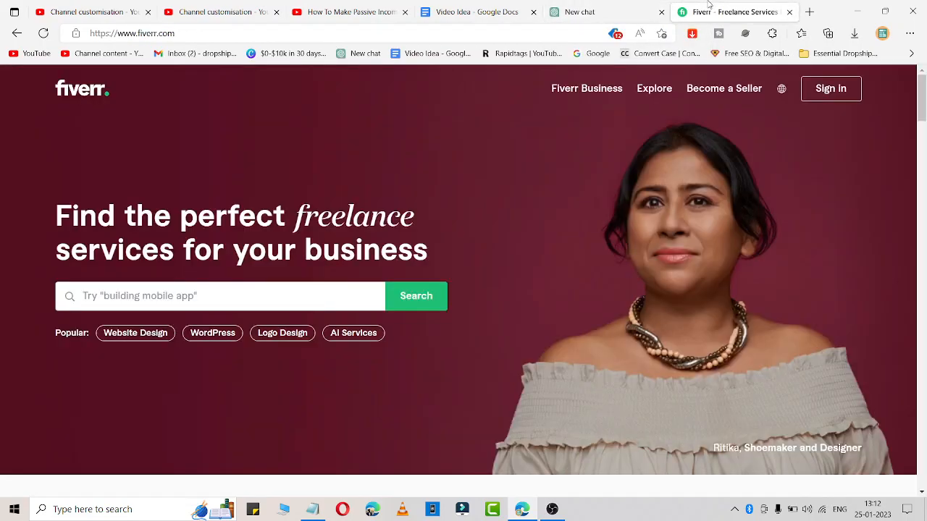
# Search Fiverr for "script writer" services.
pyautogui.click(217, 296)
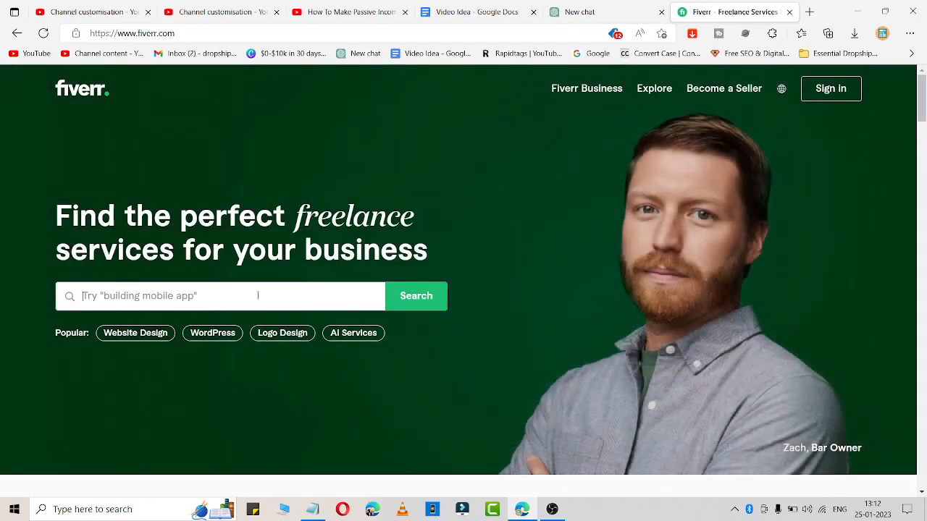
pyautogui.write('script')
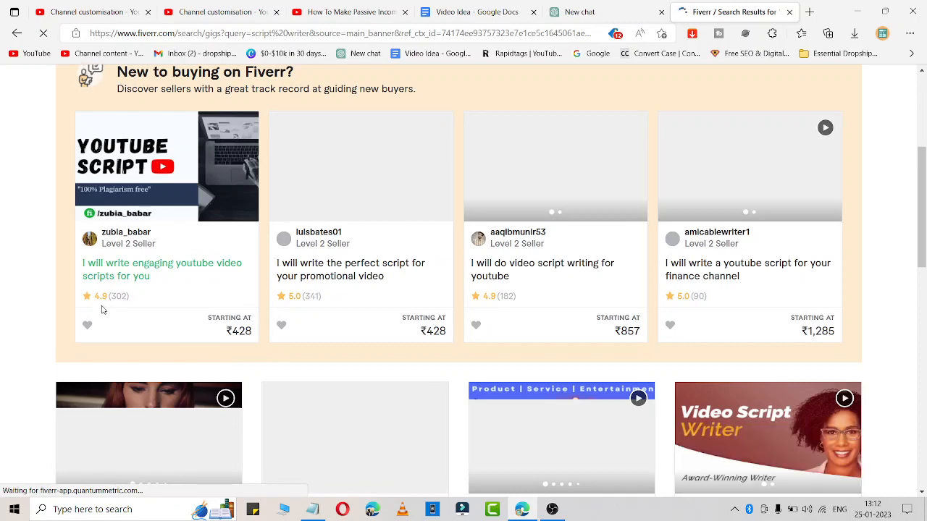
# Scroll the 8,326 script writer results, then switch back to the blank ChatGPT chat.
pyautogui.scroll(-3)
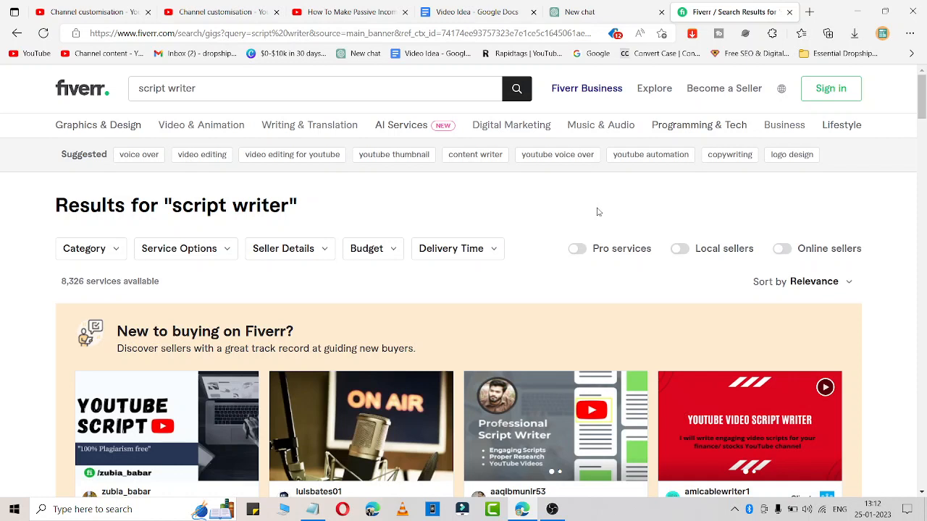
pyautogui.moveTo(353, 180)
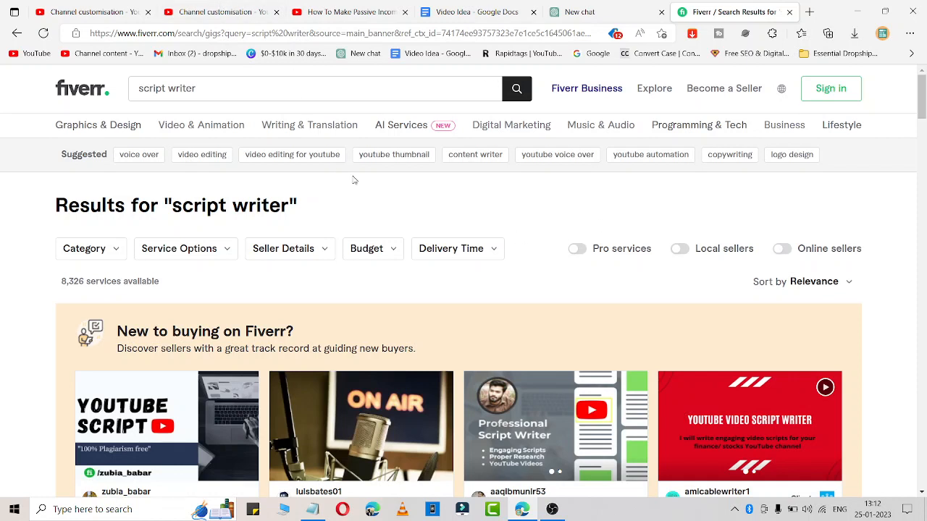
pyautogui.moveTo(437, 280)
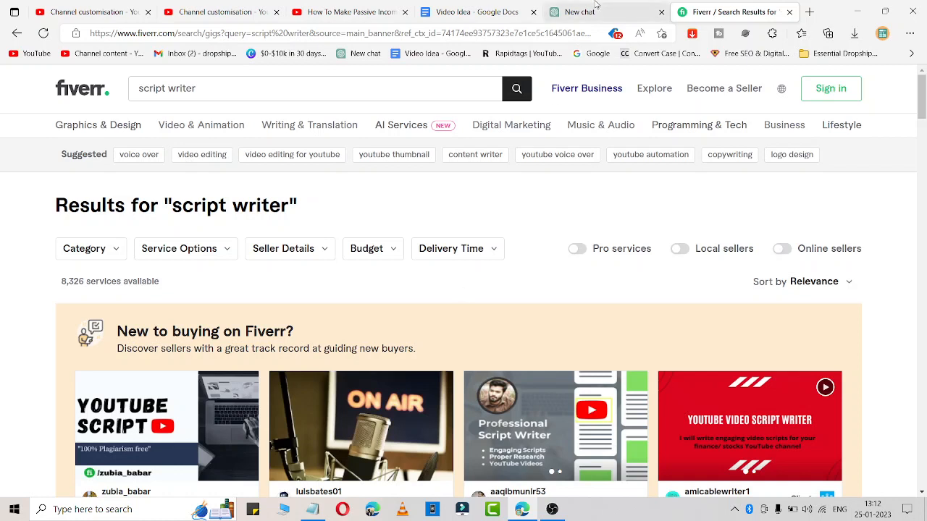
pyautogui.moveTo(500, 292)
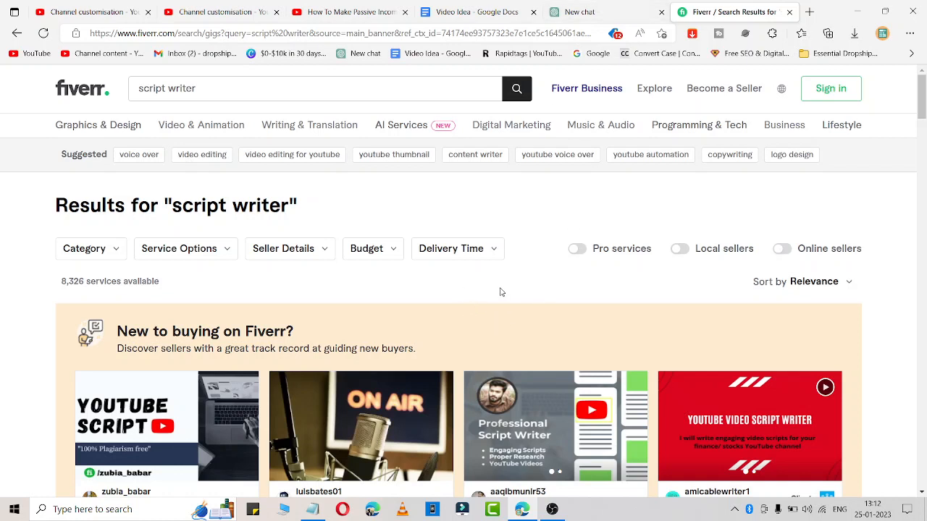
pyautogui.moveTo(502, 289)
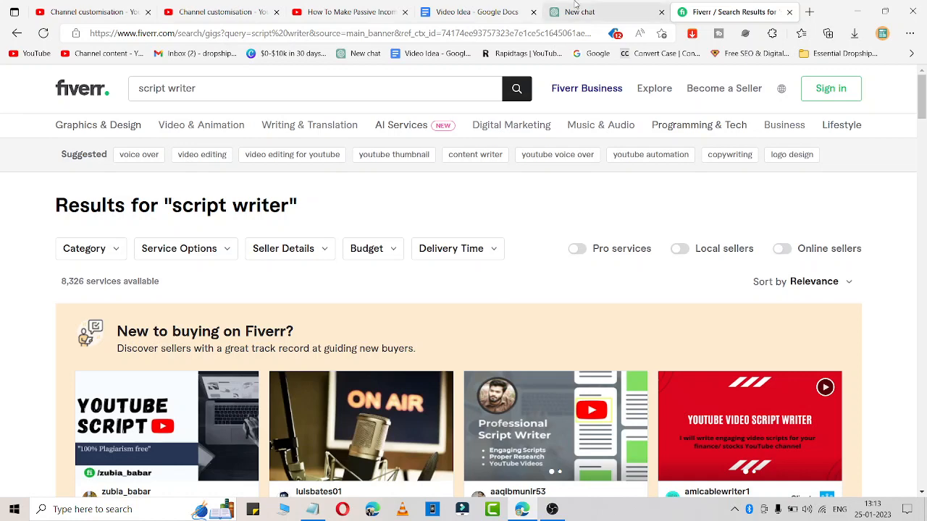
pyautogui.click(590, 11)
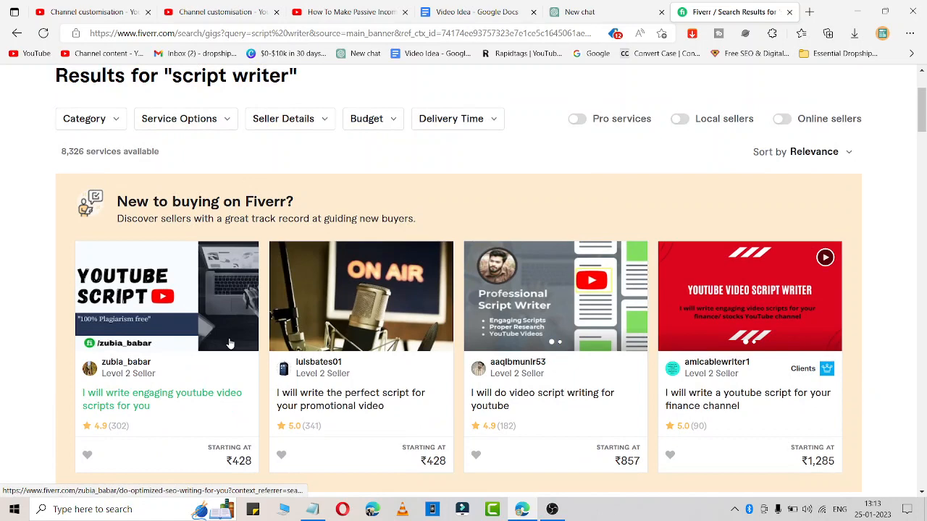
pyautogui.click(580, 12)
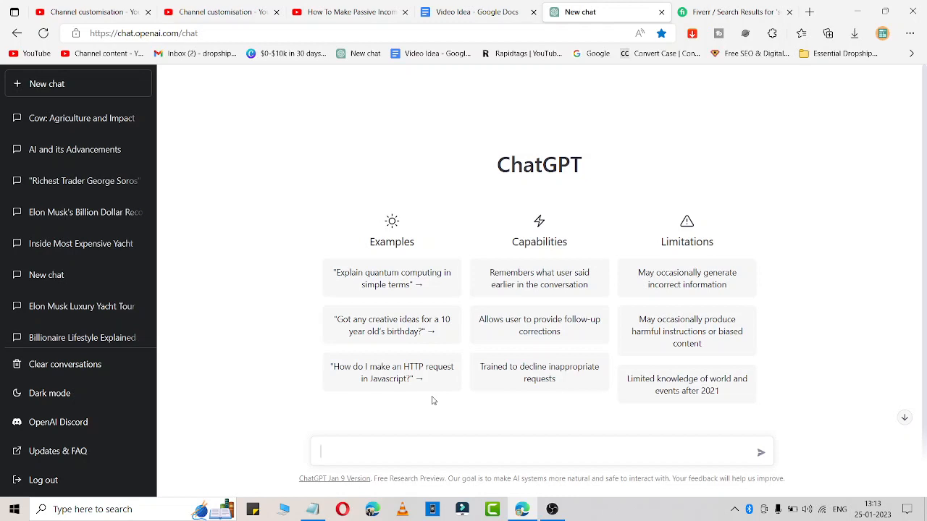
# Send ChatGPT the prompt "write 500 words youtube script on chat gpt".
pyautogui.write('write 500')
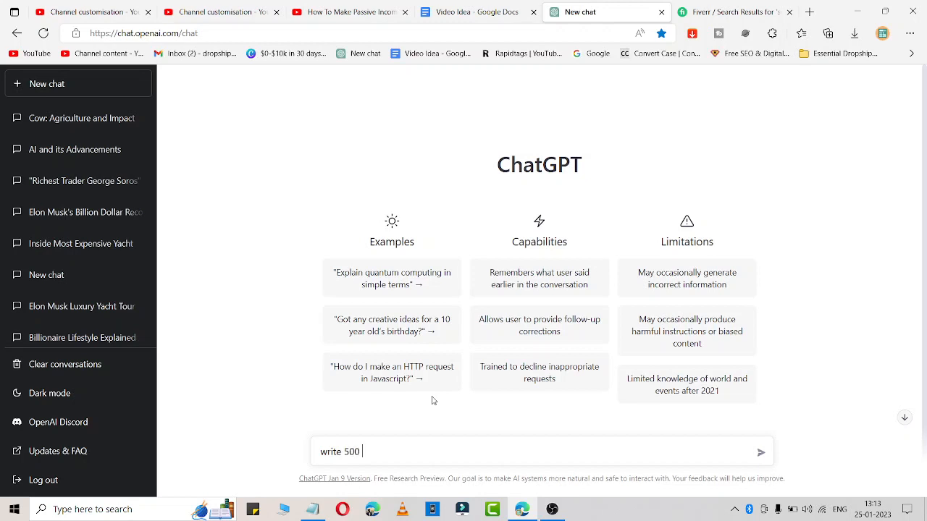
pyautogui.write('words')
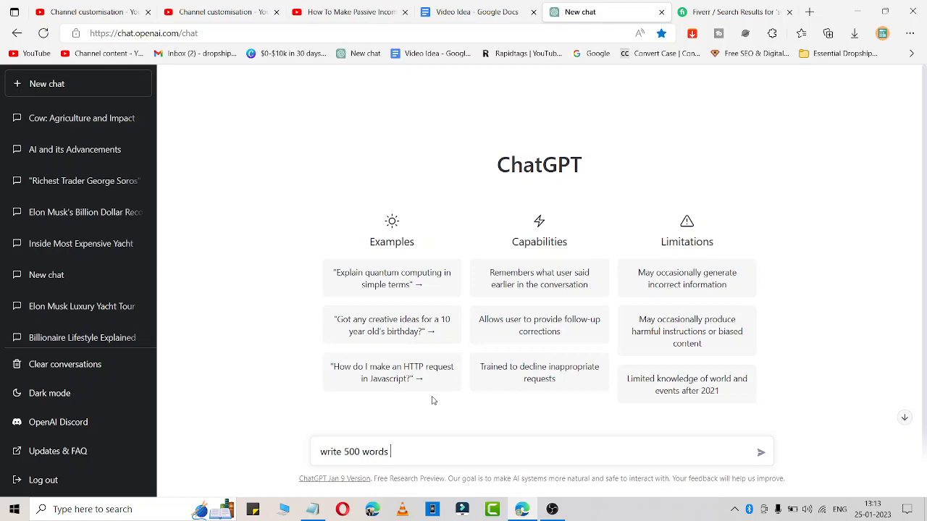
pyautogui.write('scrpi')
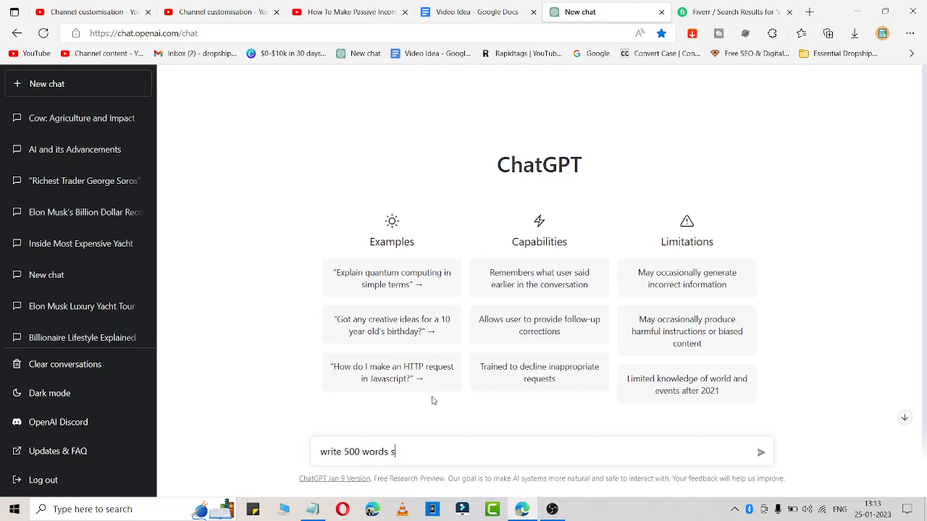
pyautogui.write('youtub')
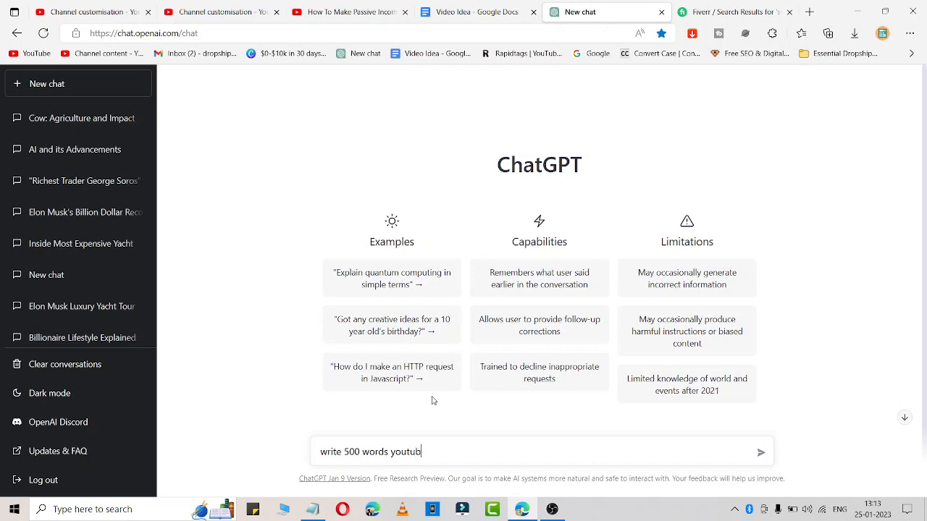
pyautogui.write('e script on cha')
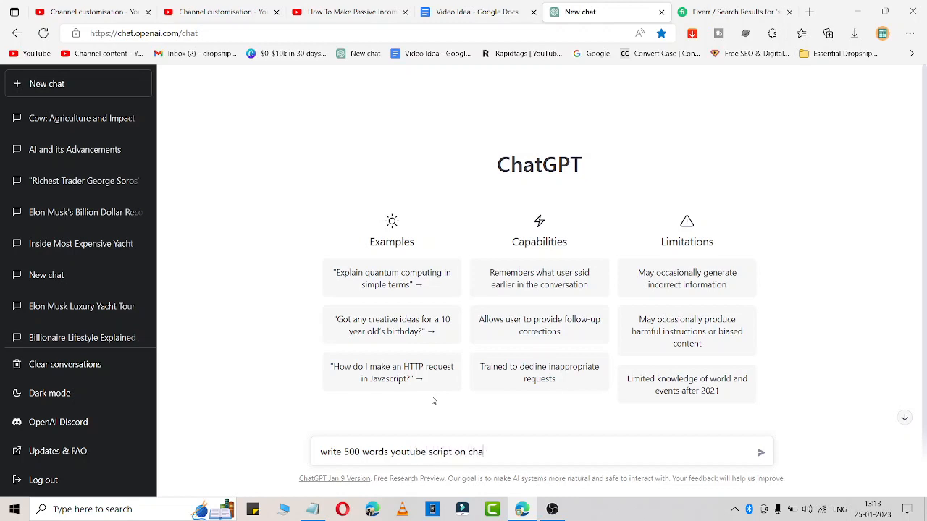
pyautogui.click(762, 452)
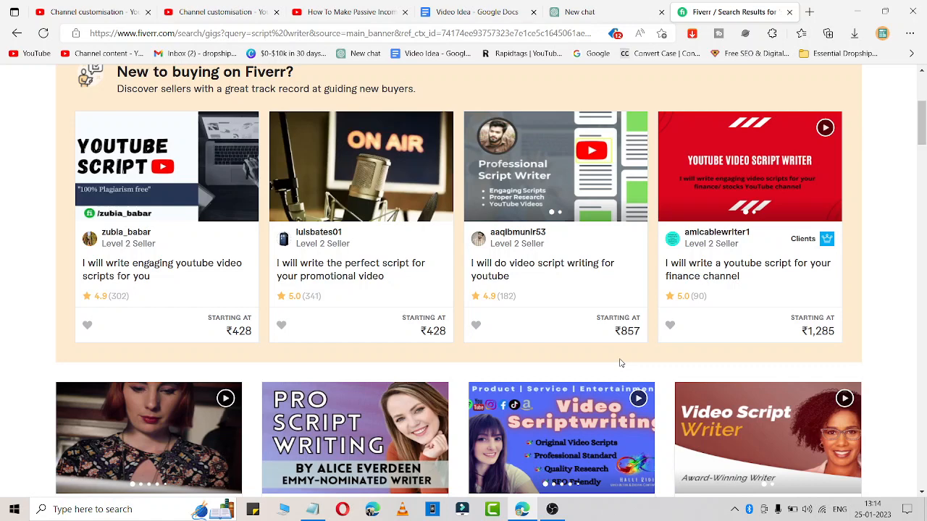
# Switch to the ChatGPT tab to watch the YouTube script being generated.
pyautogui.click(580, 12)
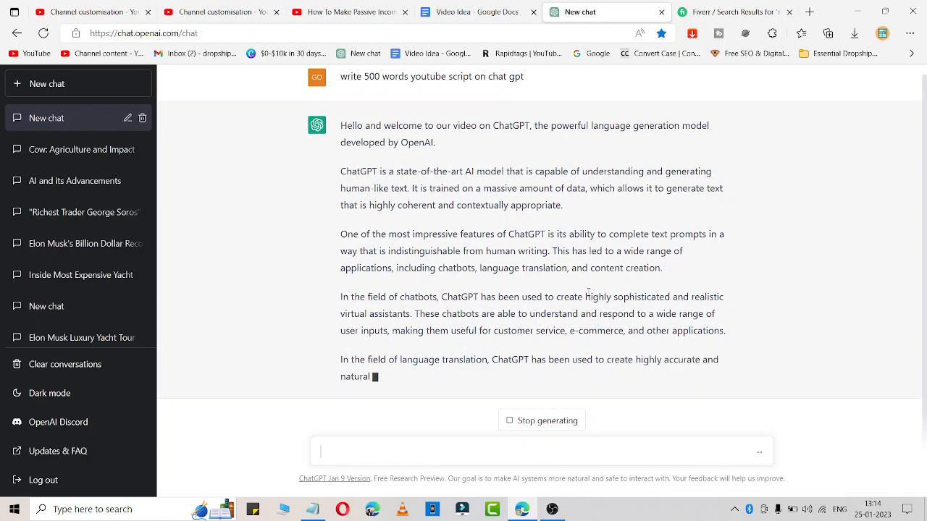
# Switch to the Fiverr tab showing the 8,326 script writer results.
pyautogui.click(739, 12)
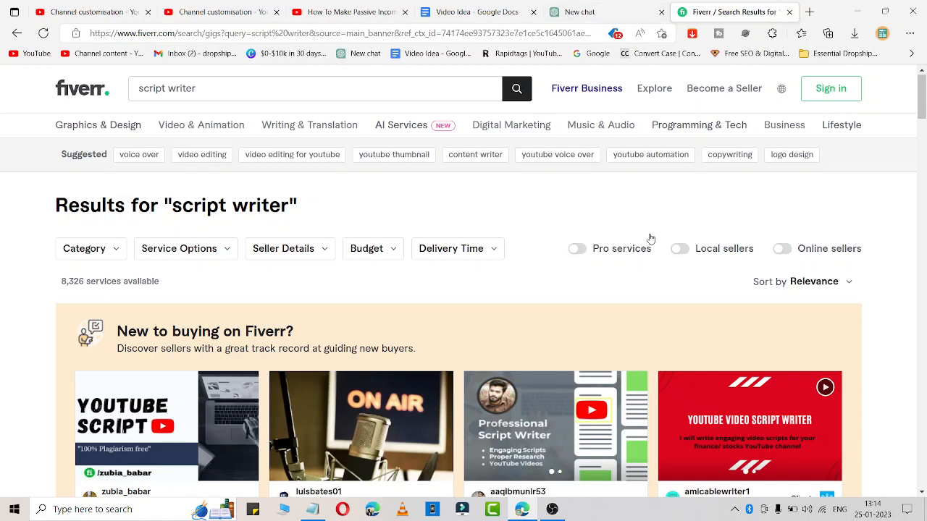
pyautogui.moveTo(671, 220)
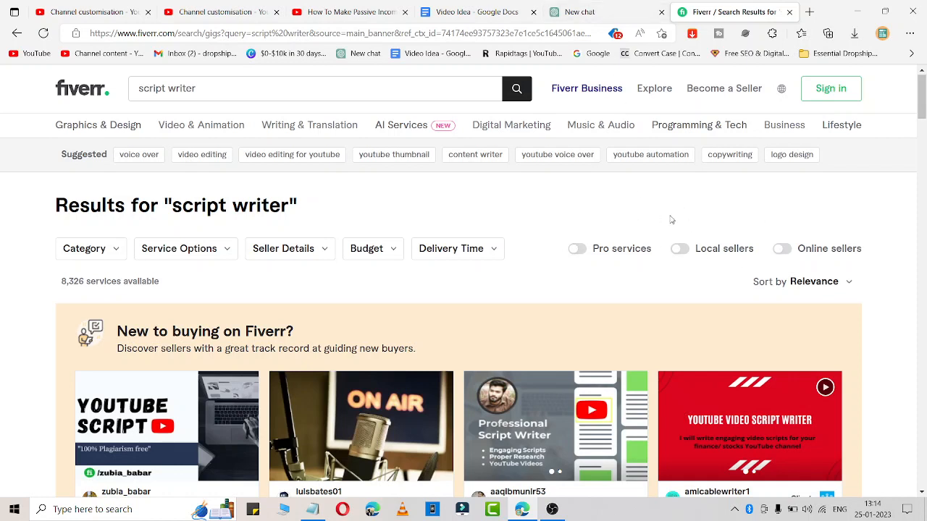